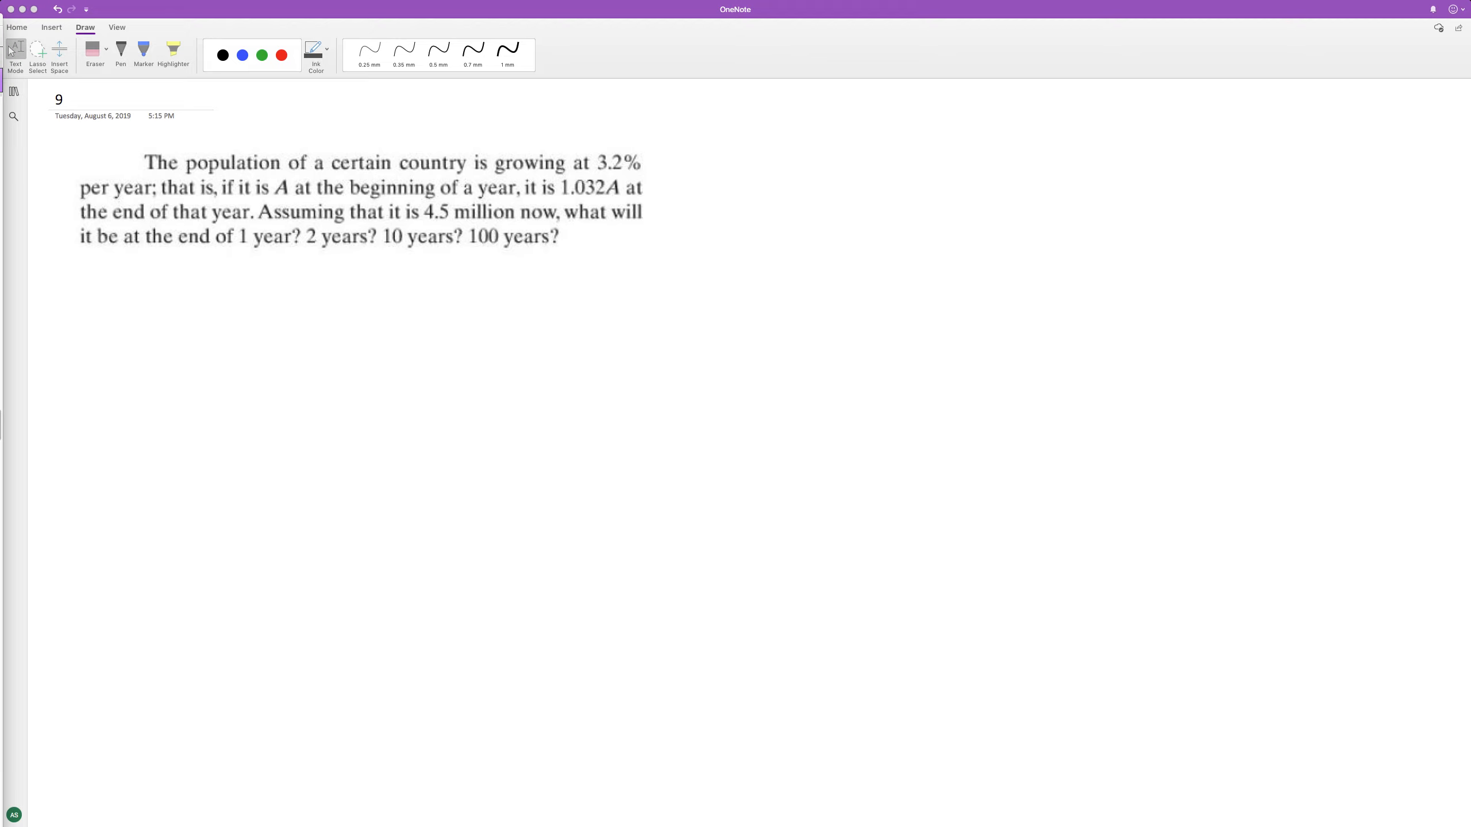
{"action": "mouse_move", "coordinate": [118, 286]}
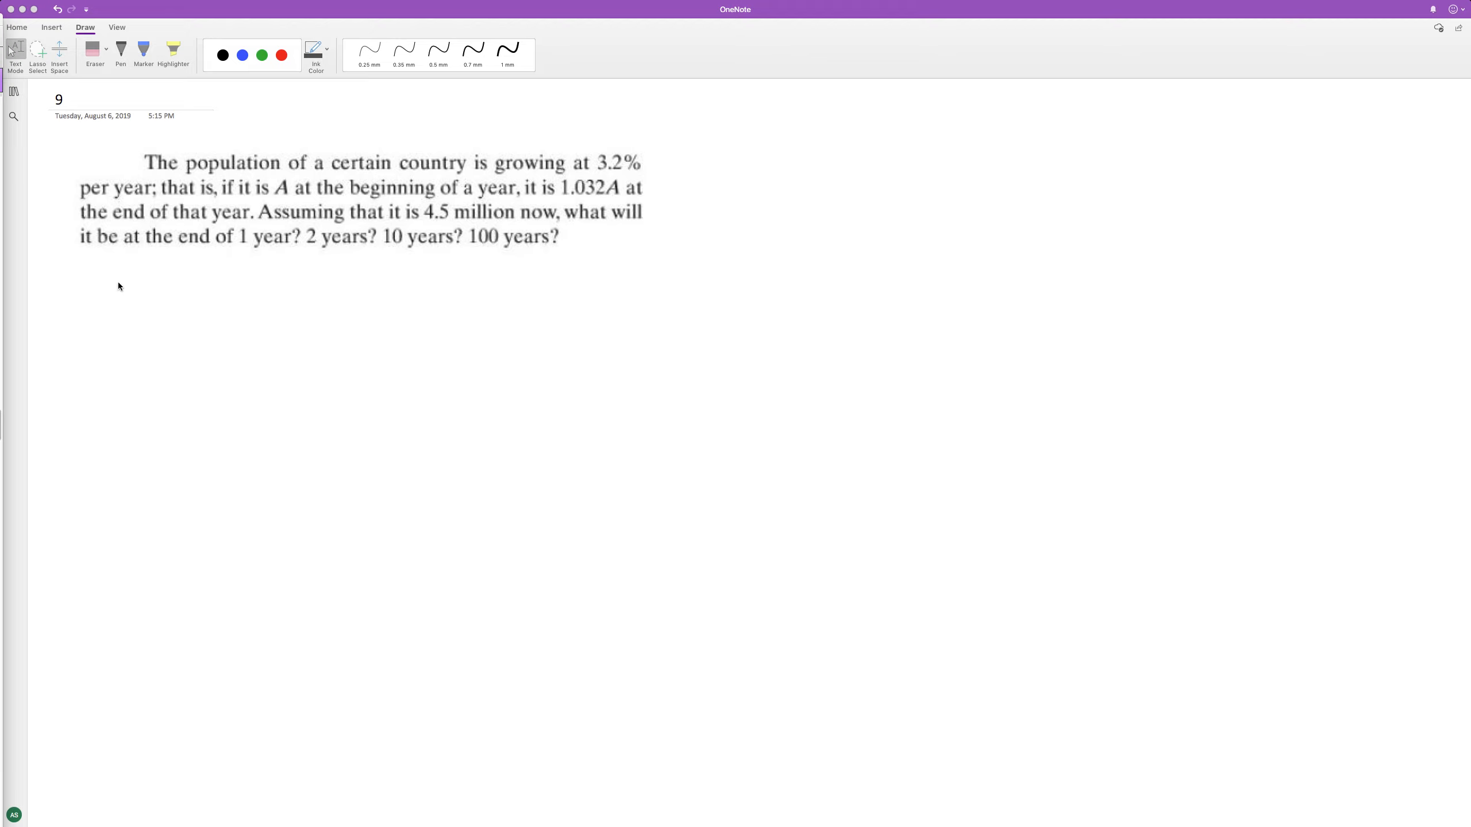
Step: Handwrite "1: 4.5" as the start of the year-1 line below the problem
{"action": "left_click_drag", "start_coordinate": [122, 277], "coordinate": [122, 308]}
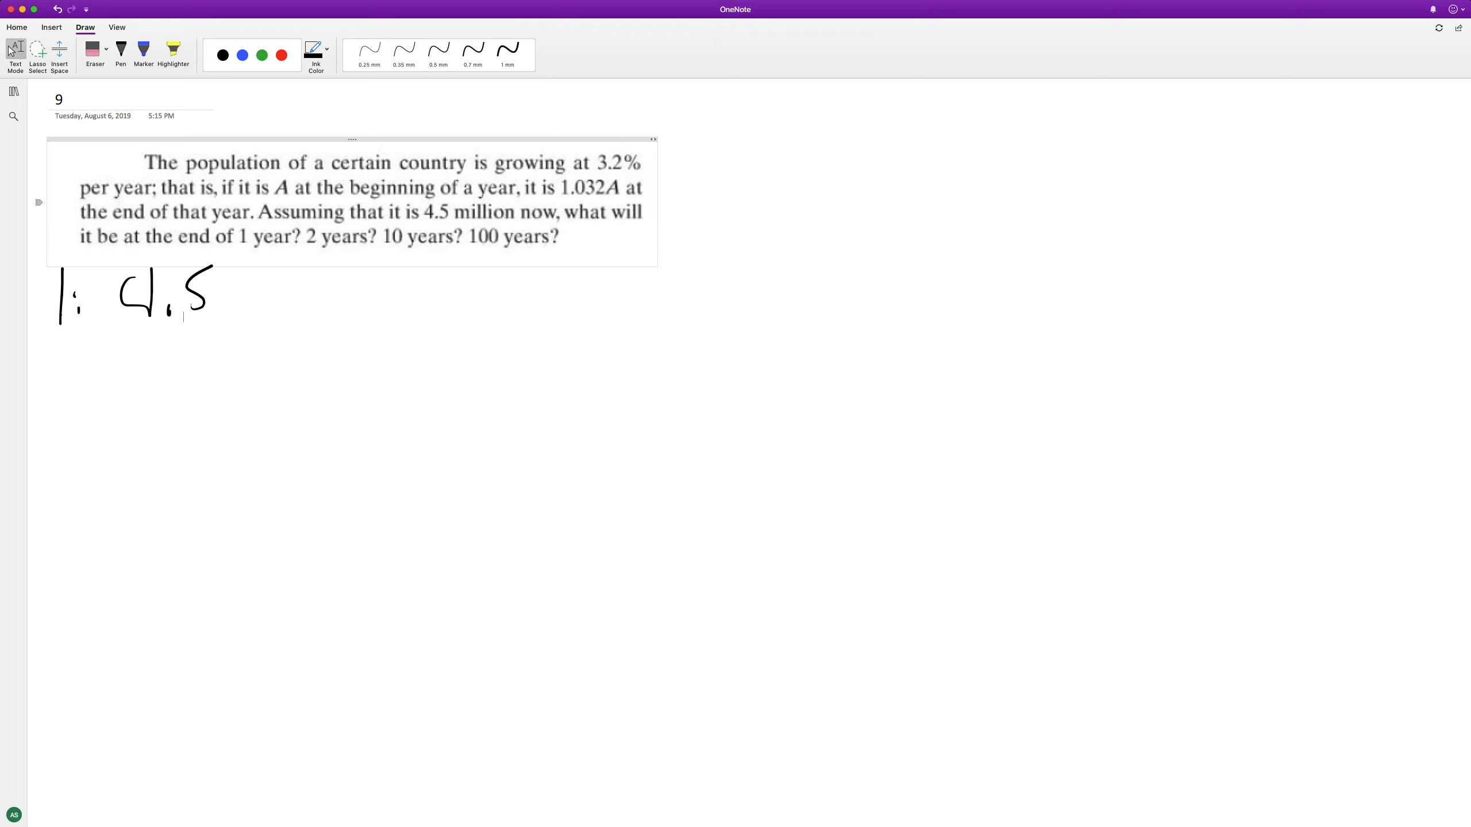
Step: In thin black ink, extend the year-1 line to "4.5 · 1.032 ≈" and begin its result
{"action": "left_click", "coordinate": [438, 50]}
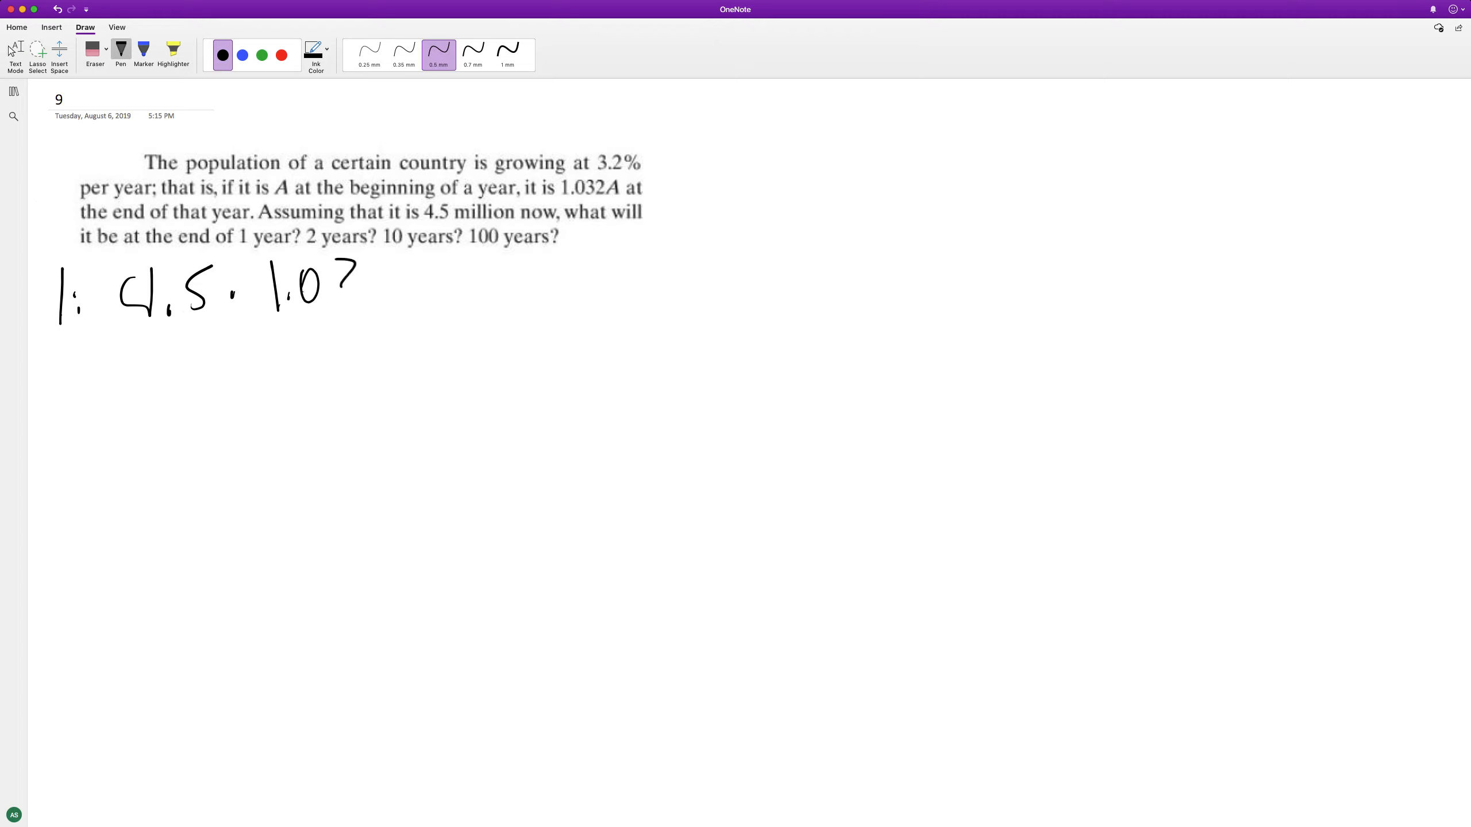
{"action": "left_click_drag", "start_coordinate": [329, 272], "coordinate": [394, 300]}
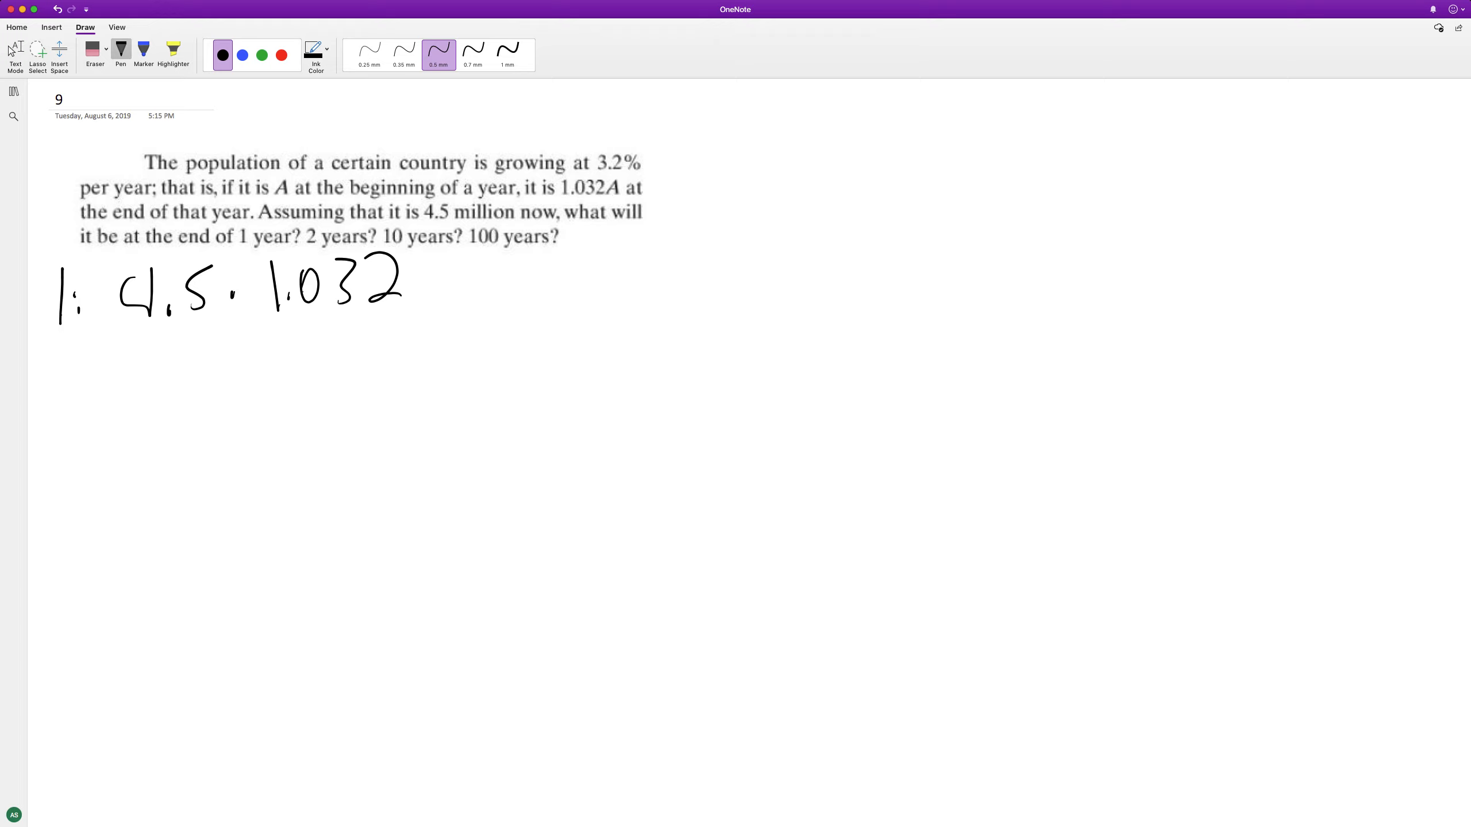
{"action": "left_click_drag", "start_coordinate": [421, 281], "coordinate": [469, 281]}
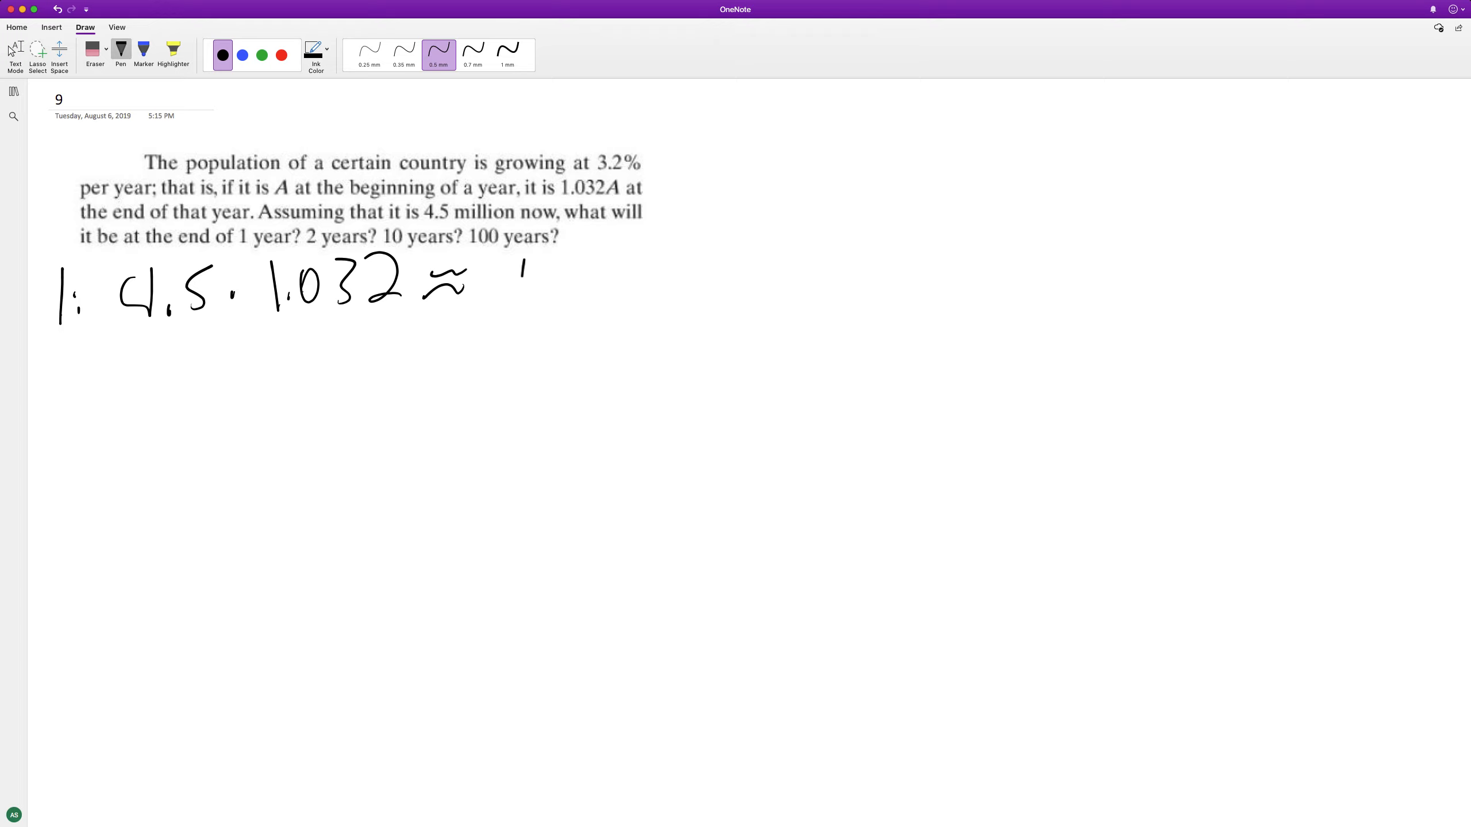
{"action": "left_click_drag", "start_coordinate": [503, 281], "coordinate": [606, 290]}
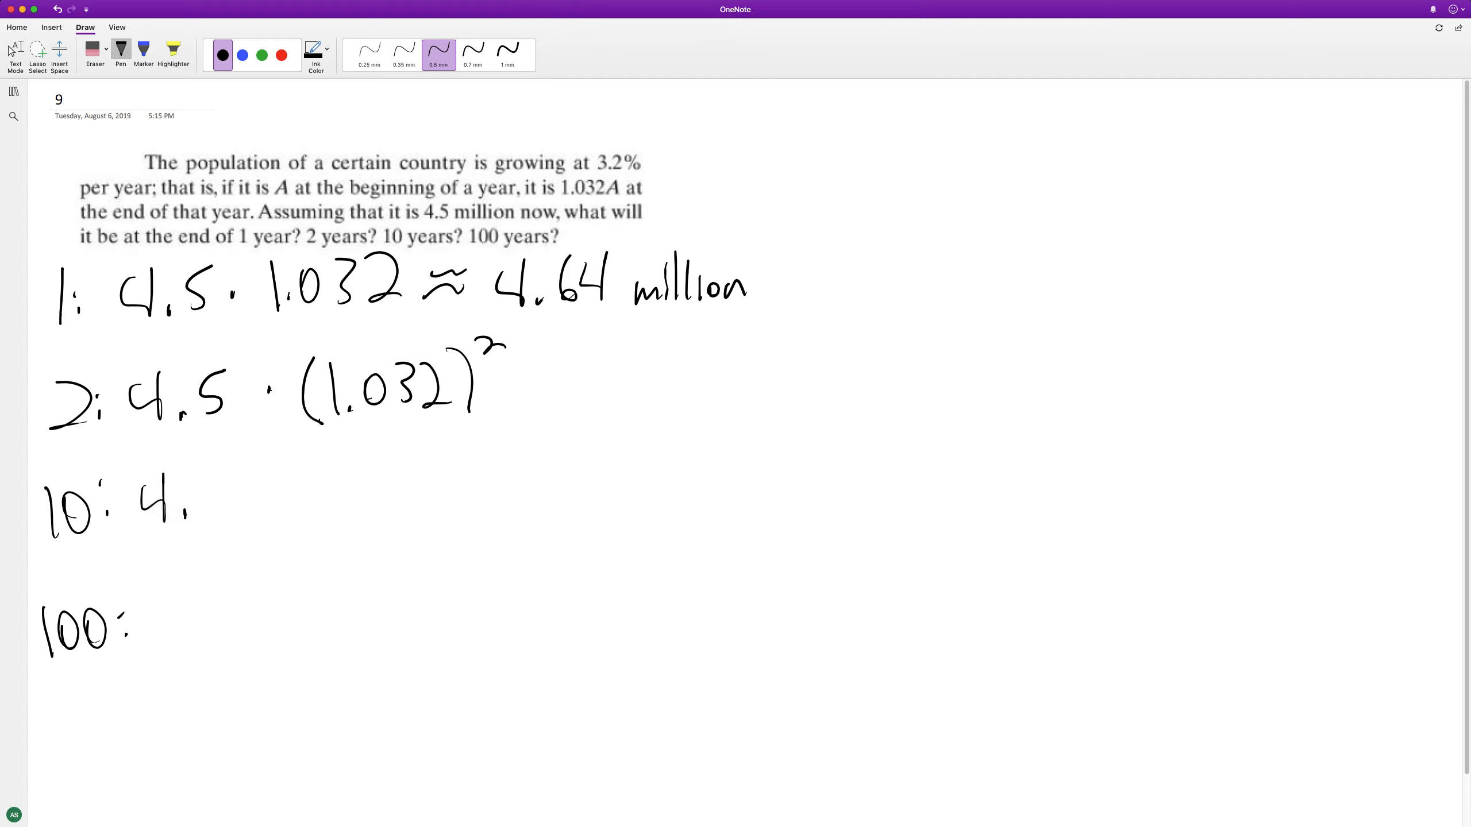
Step: Write the year-10 line as "10: 4.5 · (1.0", continuing the growth factor
{"action": "left_click_drag", "start_coordinate": [197, 498], "coordinate": [376, 488]}
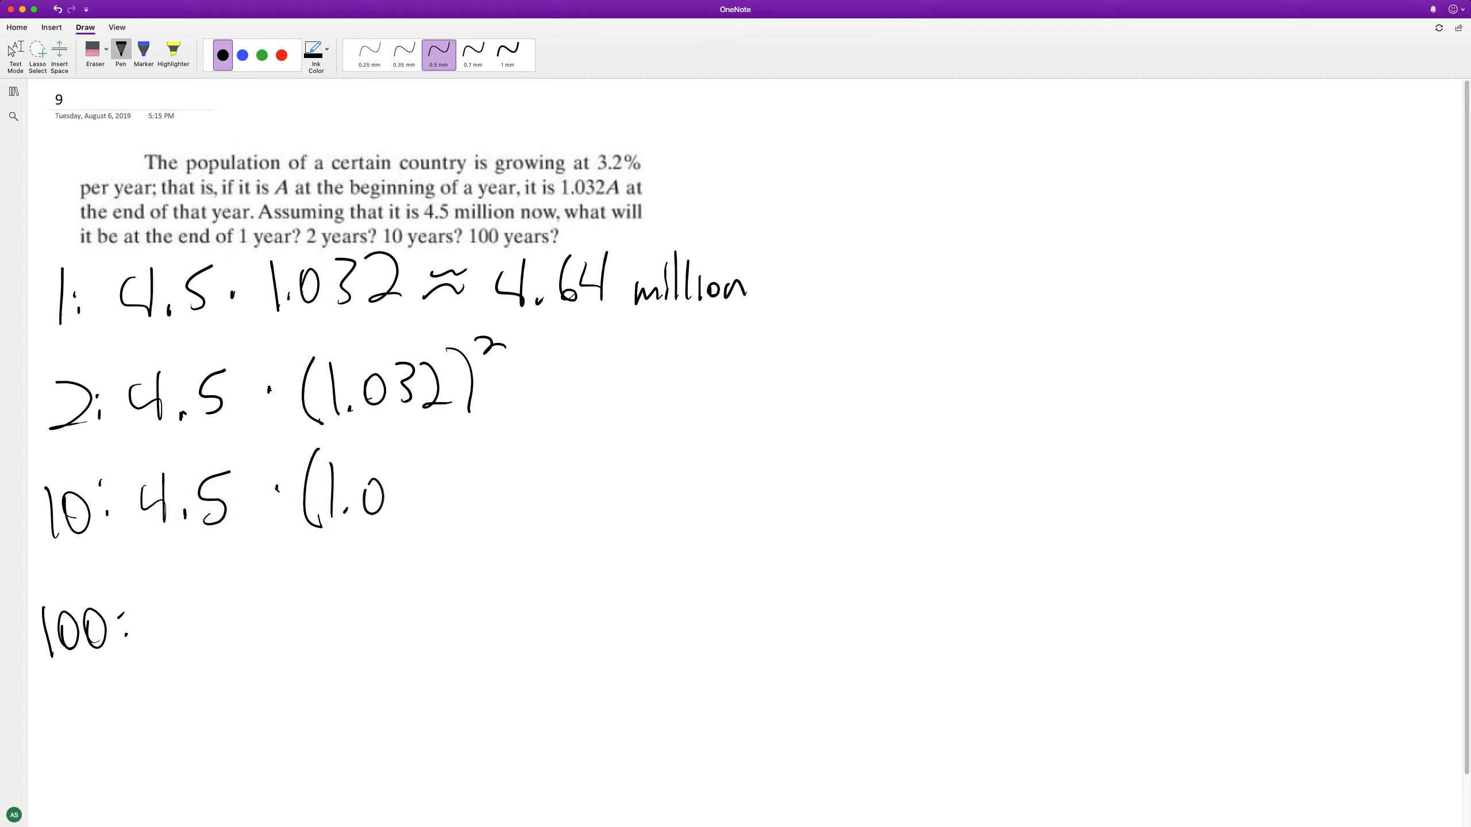